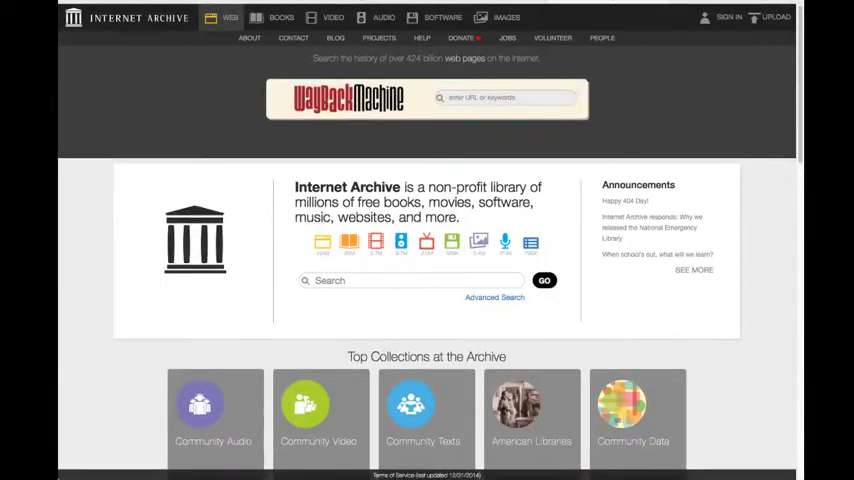
{"action": "mouse_move", "coordinate": [601, 367]}
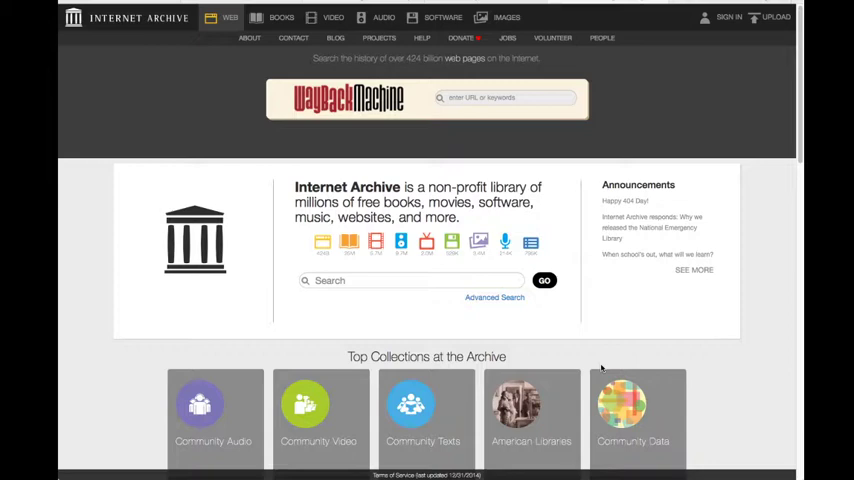
{"action": "mouse_move", "coordinate": [298, 324]}
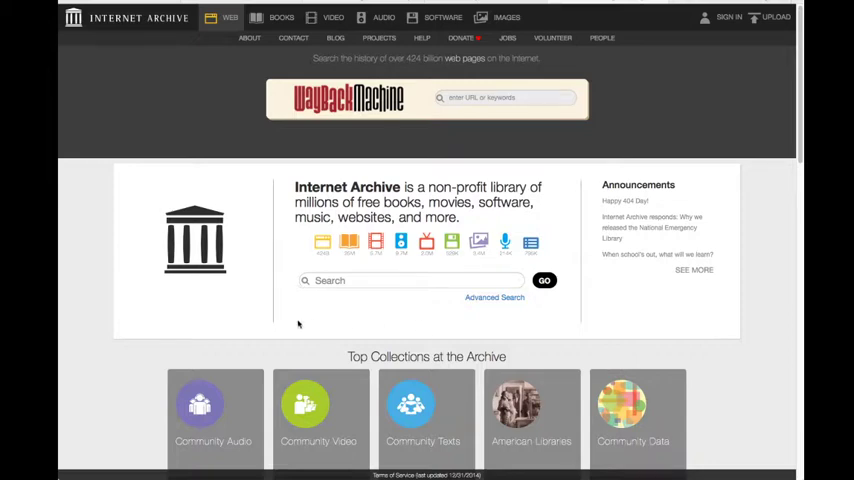
{"action": "mouse_move", "coordinate": [314, 298]}
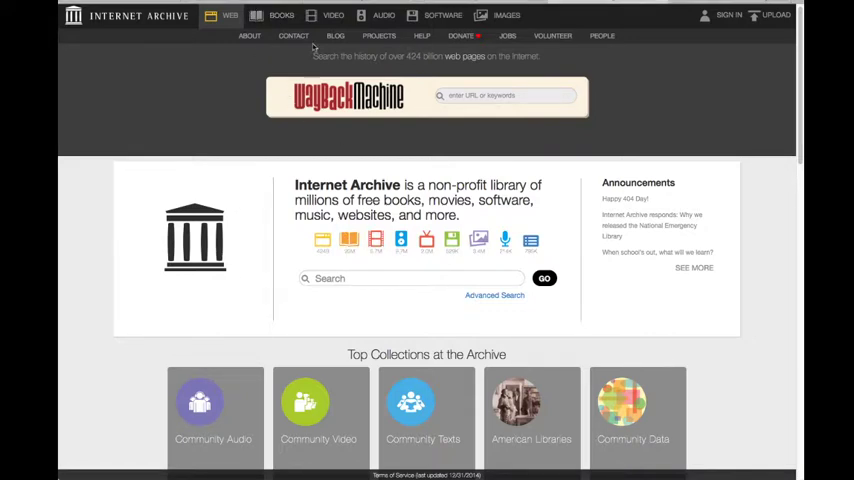
Open the eBooks and Texts collection from BOOKS and scroll through its listing.
{"action": "left_click", "coordinate": [281, 15]}
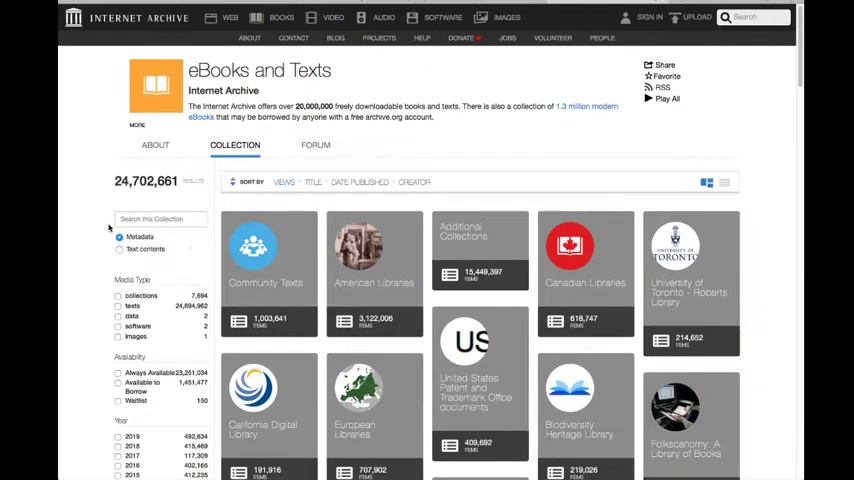
{"action": "scroll", "scroll_direction": "down", "scroll_amount": 3}
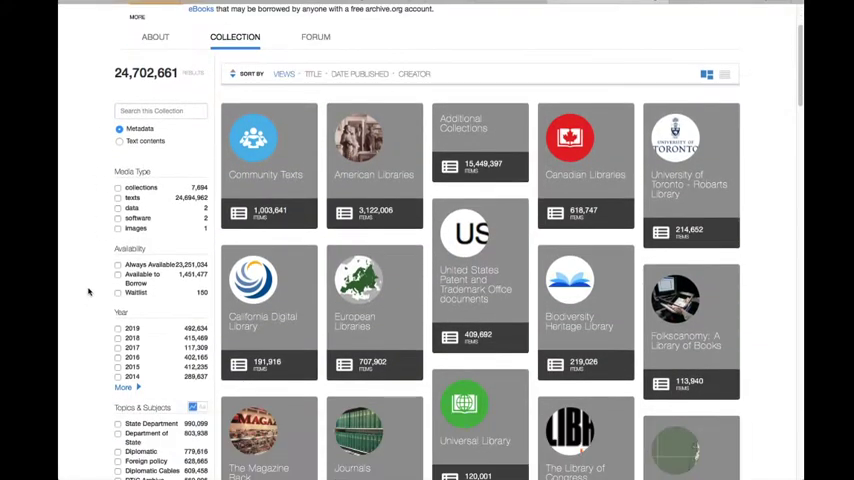
{"action": "scroll", "scroll_direction": "down", "scroll_amount": 3}
{"action": "type", "text": "violin"}
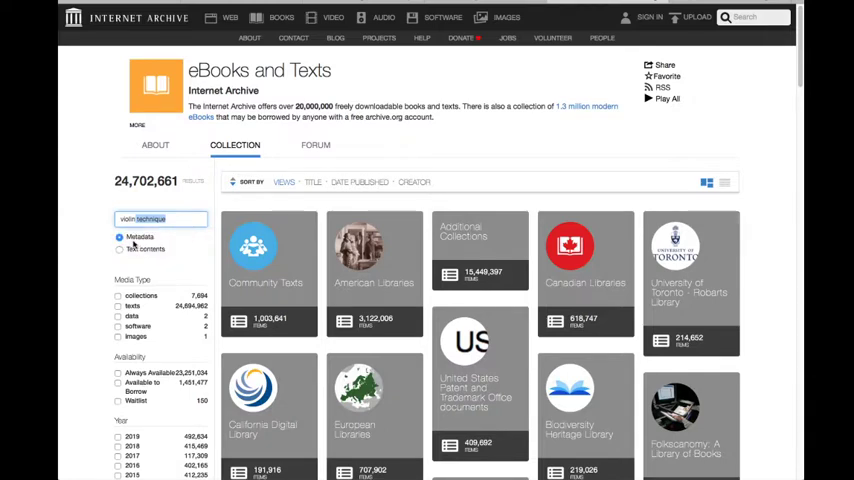
{"action": "mouse_move", "coordinate": [183, 237]}
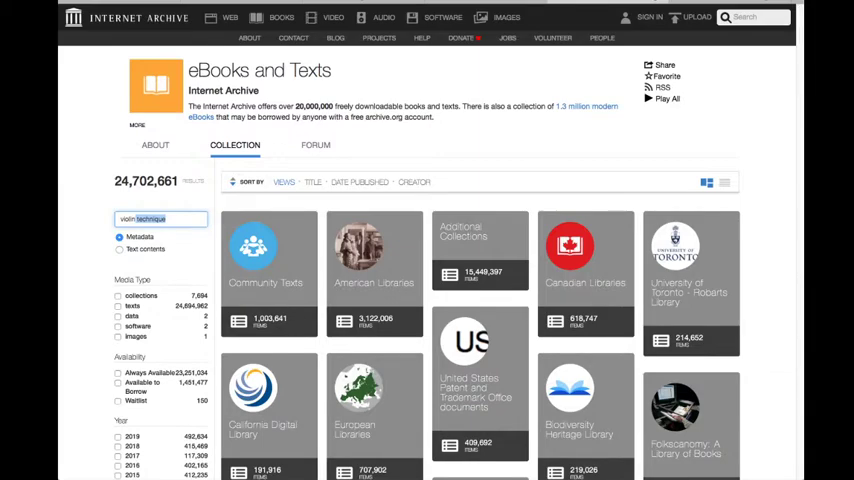
Run the 'violin technique' search and scroll the 19 results back up to Sevcik Book 2.
{"action": "key", "text": "Return"}
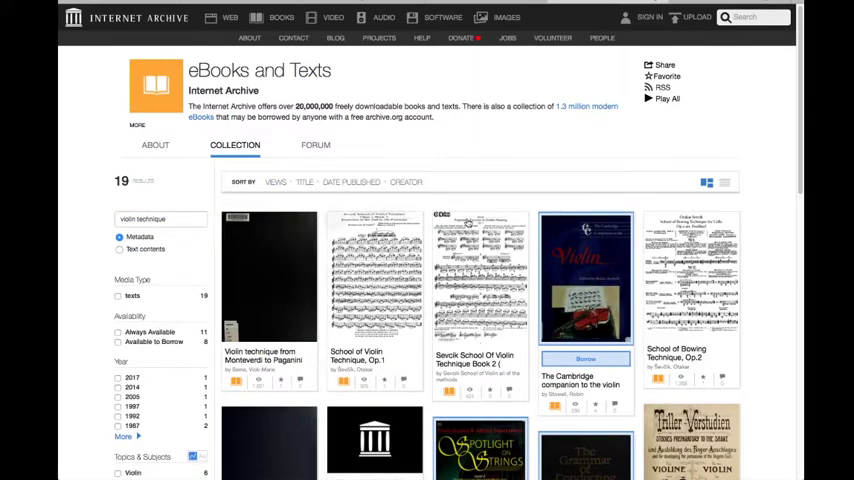
{"action": "scroll", "scroll_direction": "down", "scroll_amount": 3}
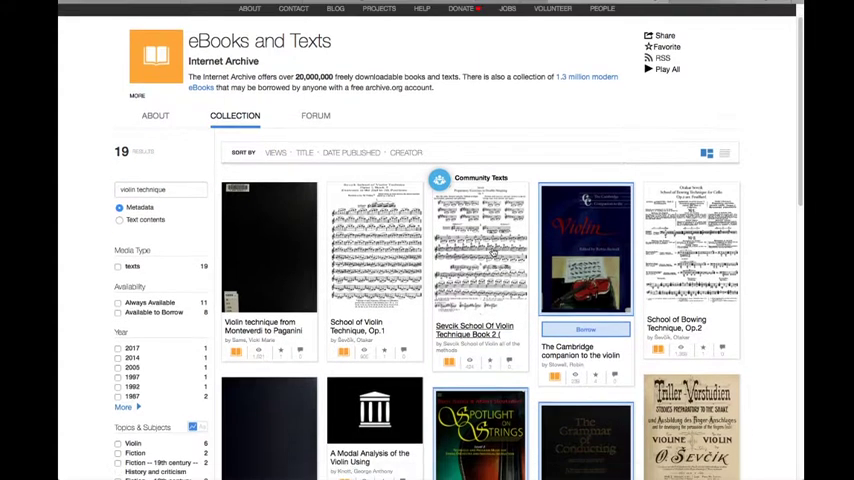
{"action": "scroll", "scroll_direction": "down", "scroll_amount": 3}
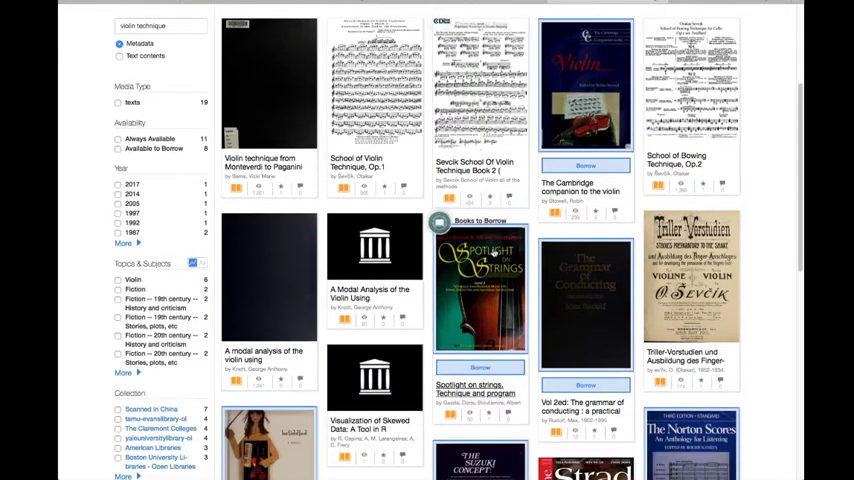
{"action": "scroll", "scroll_direction": "down", "scroll_amount": 3}
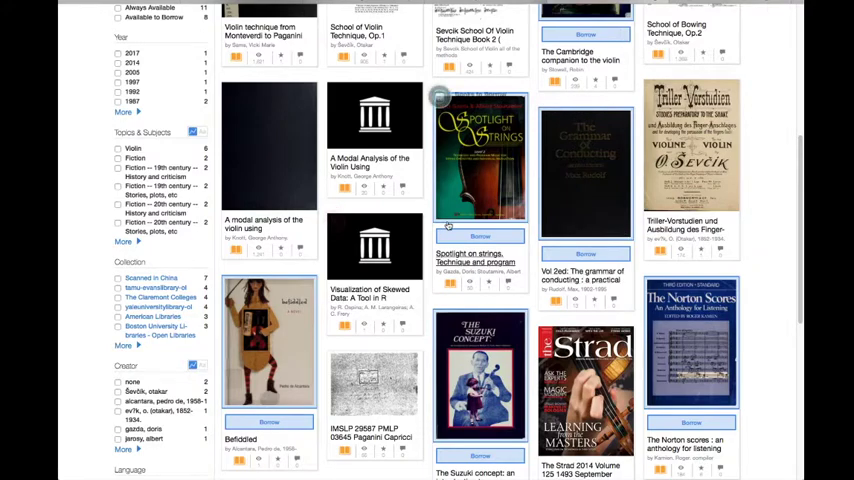
{"action": "scroll", "scroll_direction": "down", "scroll_amount": 3}
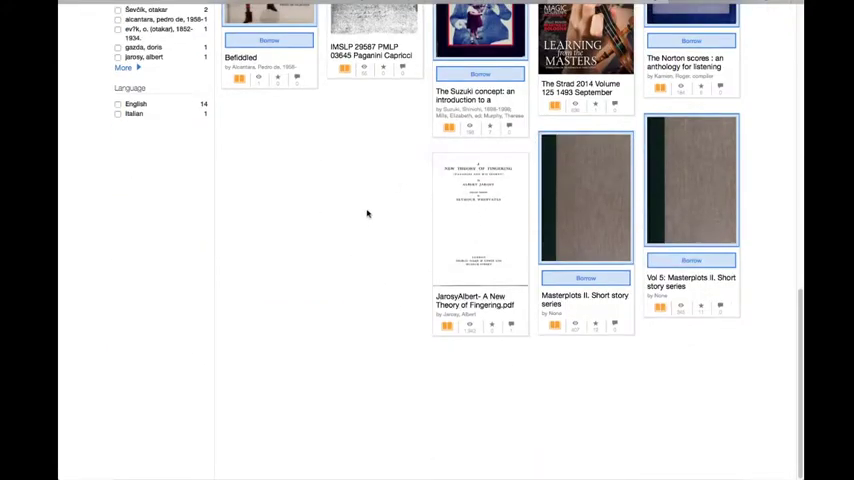
{"action": "mouse_move", "coordinate": [307, 260]}
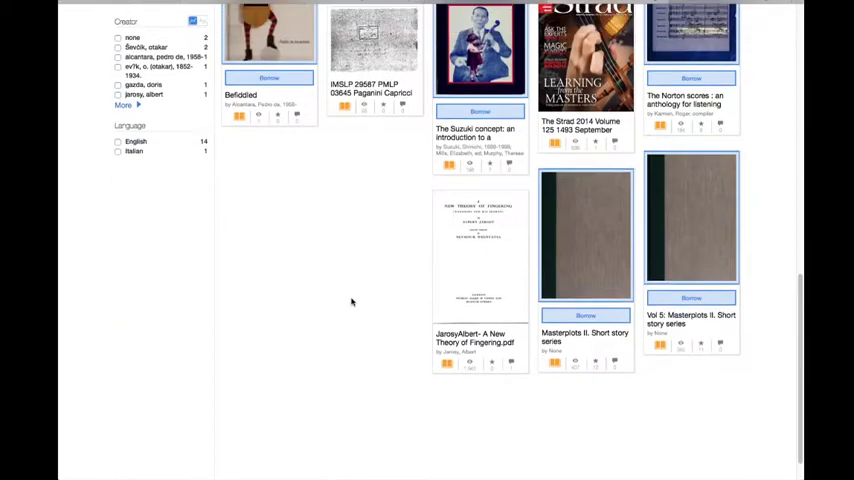
{"action": "scroll", "scroll_direction": "down", "scroll_amount": 3}
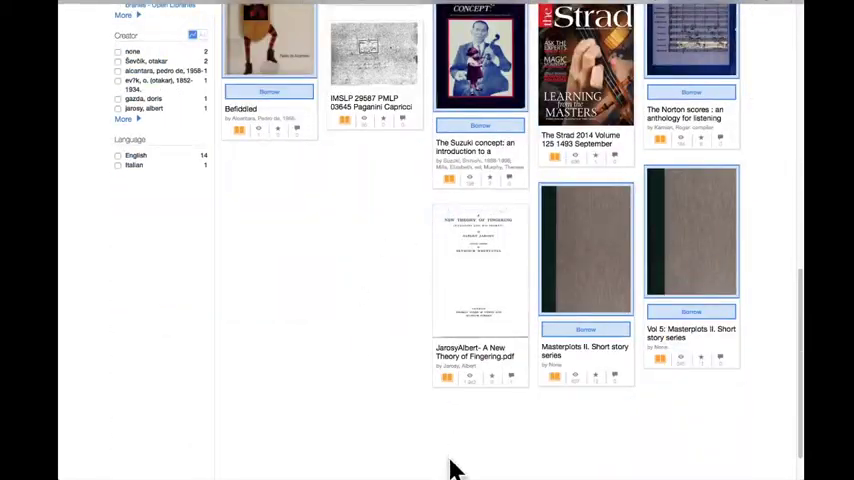
{"action": "scroll", "scroll_direction": "up", "scroll_amount": 3}
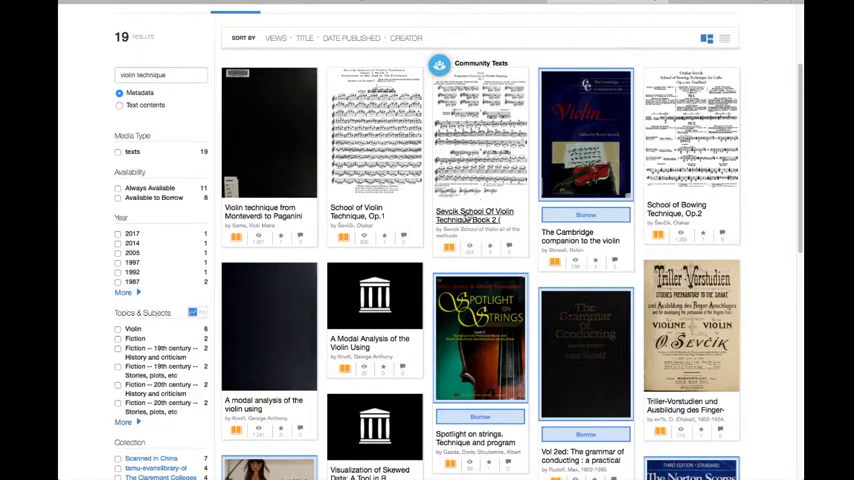
{"action": "mouse_move", "coordinate": [474, 218]}
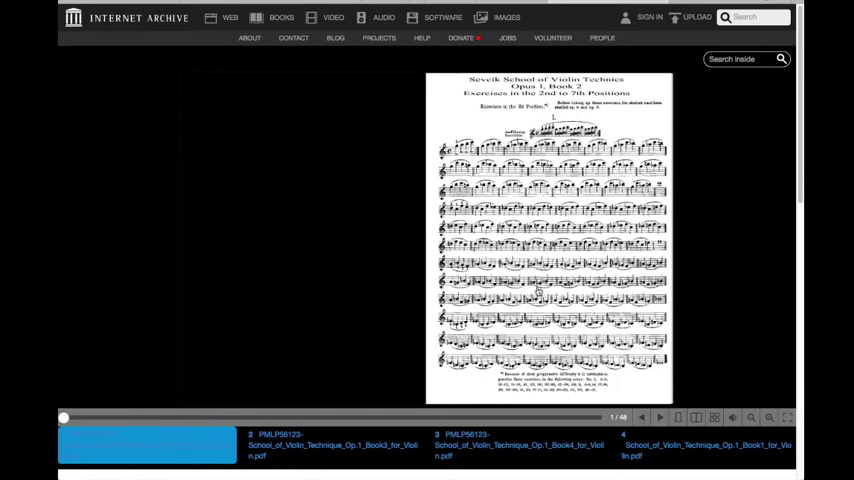
{"action": "mouse_move", "coordinate": [156, 393]}
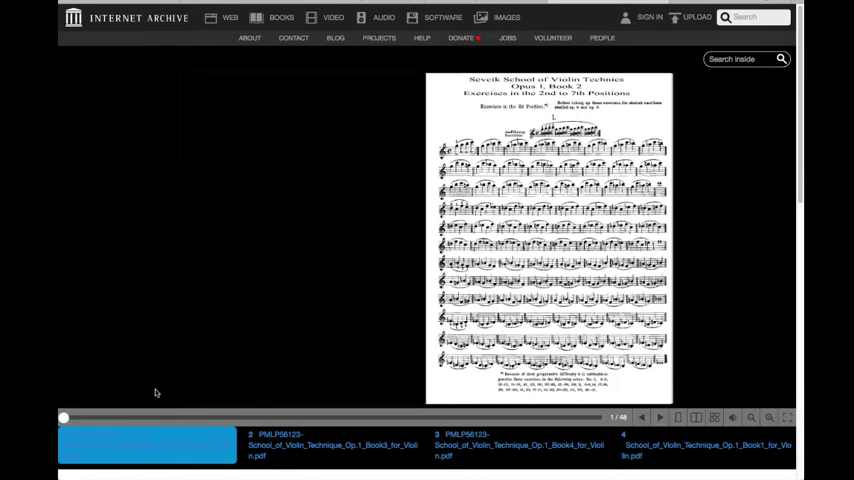
Flip the Sevcik Op.1 Book 2 score forward to page 20 as a two-page spread.
{"action": "left_click_drag", "start_coordinate": [63, 418], "coordinate": [85, 418]}
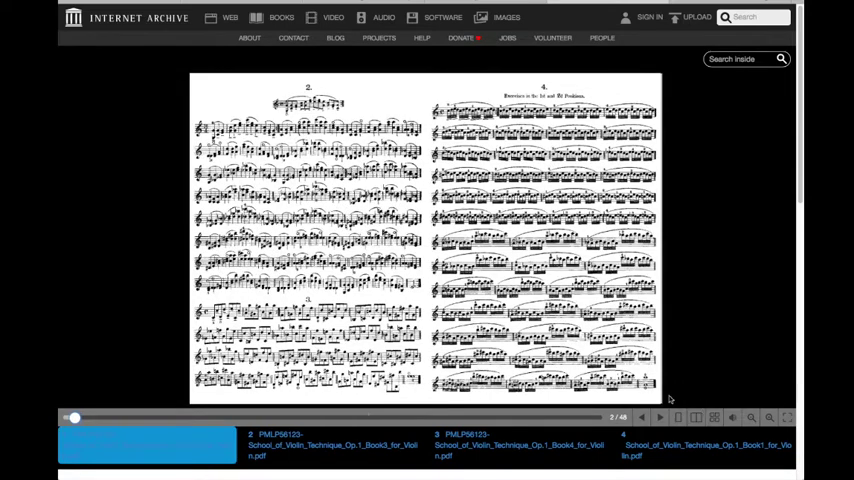
{"action": "left_click", "coordinate": [658, 417]}
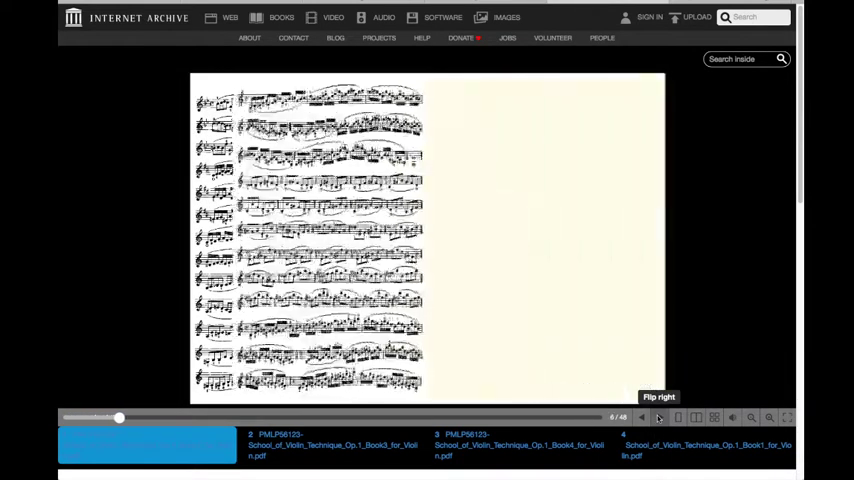
{"action": "left_click", "coordinate": [659, 417]}
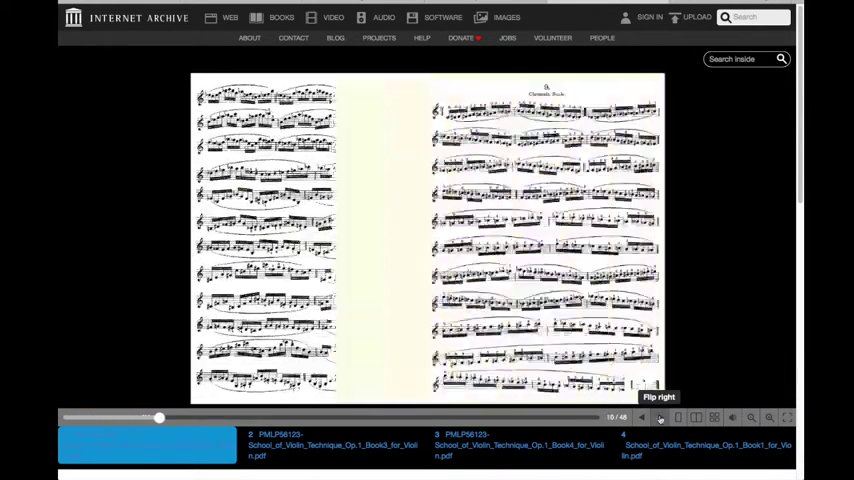
{"action": "left_click", "coordinate": [659, 417]}
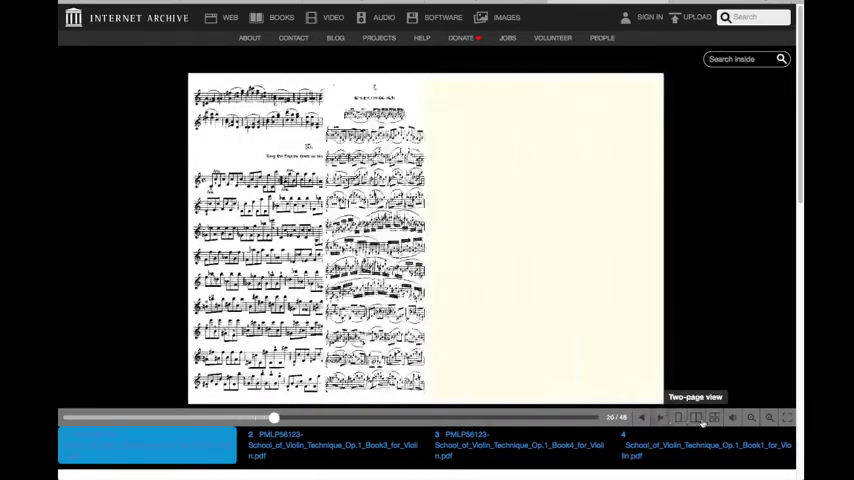
{"action": "left_click", "coordinate": [676, 417]}
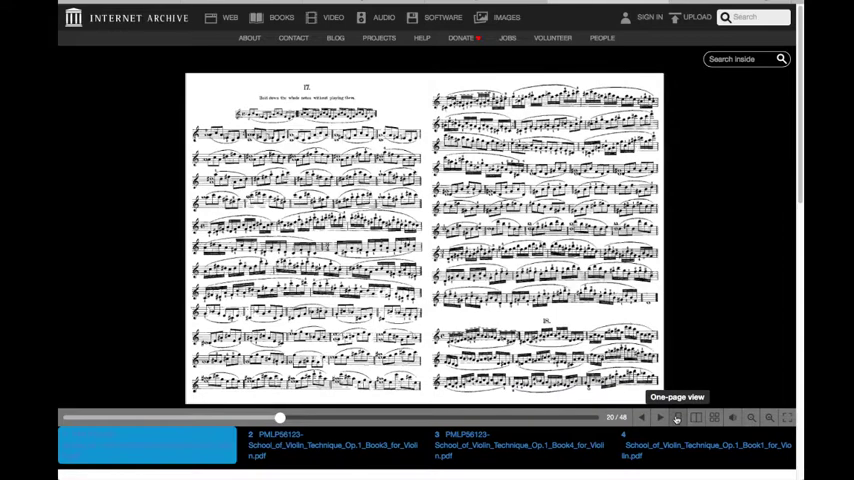
{"action": "left_click", "coordinate": [677, 417]}
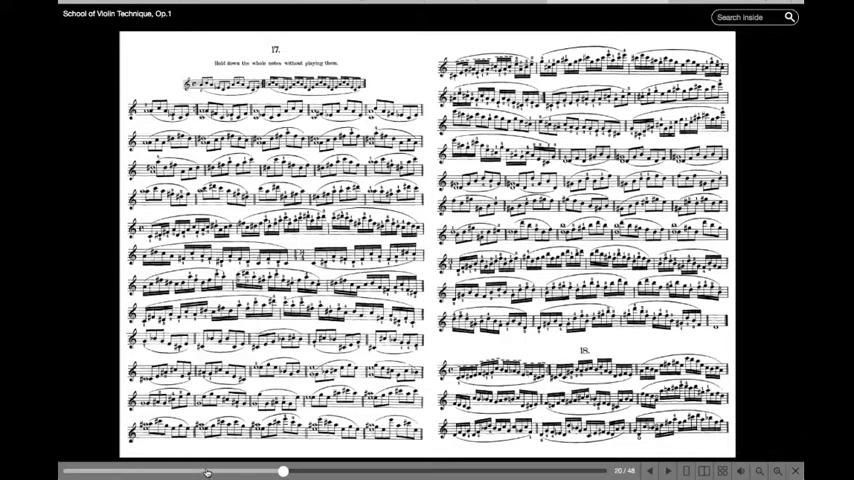
{"action": "mouse_move", "coordinate": [227, 445]}
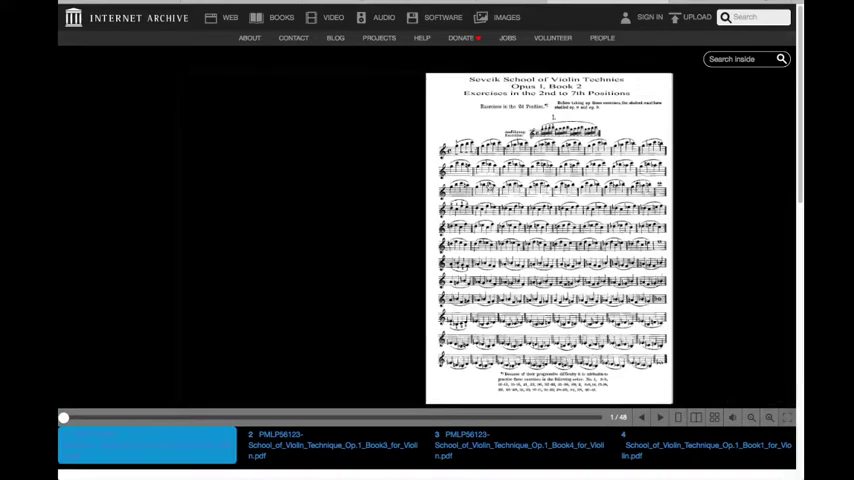
Scroll down to the Op.1 item's details and download formats.
{"action": "scroll", "scroll_direction": "down", "scroll_amount": 3}
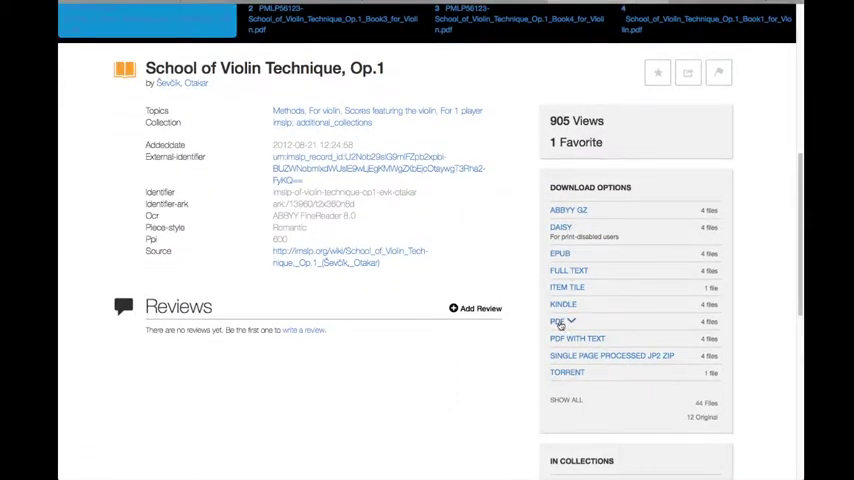
Expand the PDF download option and download School_of_Violin_Technique_Op.1_Book1.
{"action": "left_click", "coordinate": [558, 321]}
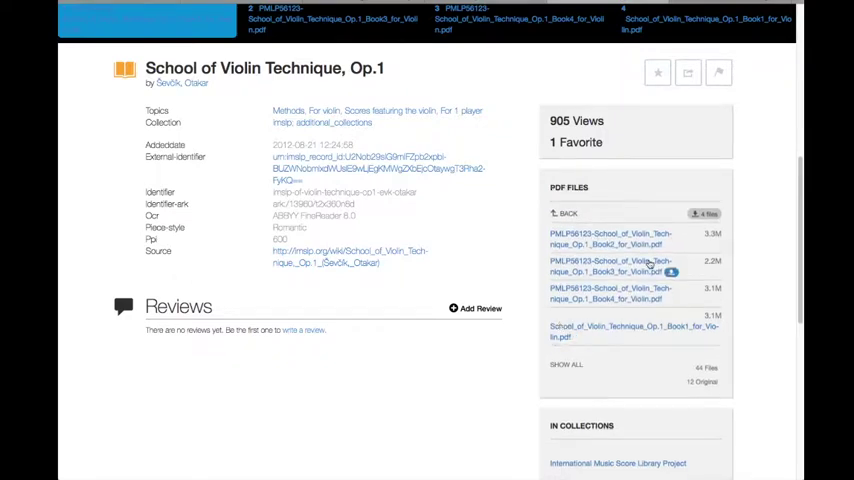
{"action": "mouse_move", "coordinate": [745, 266]}
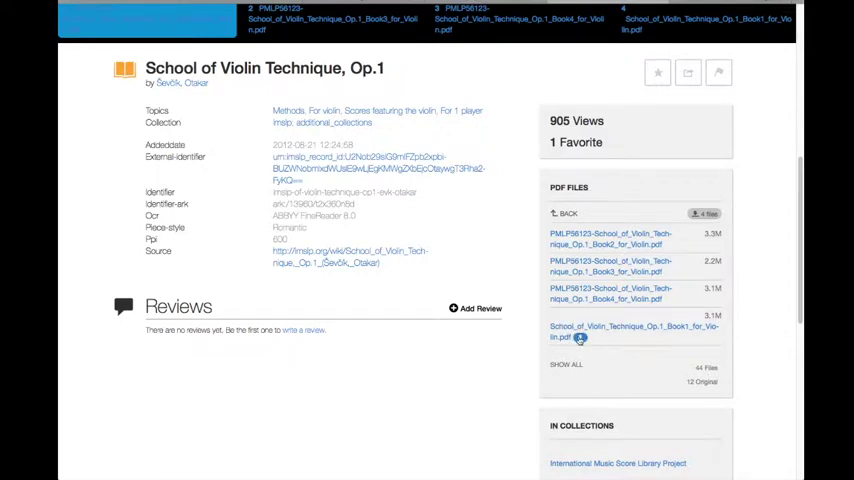
{"action": "left_click", "coordinate": [634, 331]}
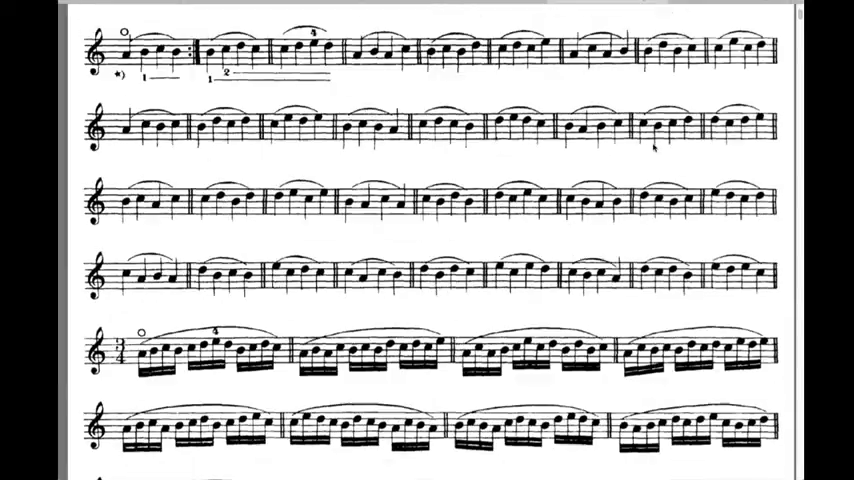
Scroll through the downloaded violin technique PDF in Preview and bring up printing.
{"action": "scroll", "scroll_direction": "down", "scroll_amount": 3}
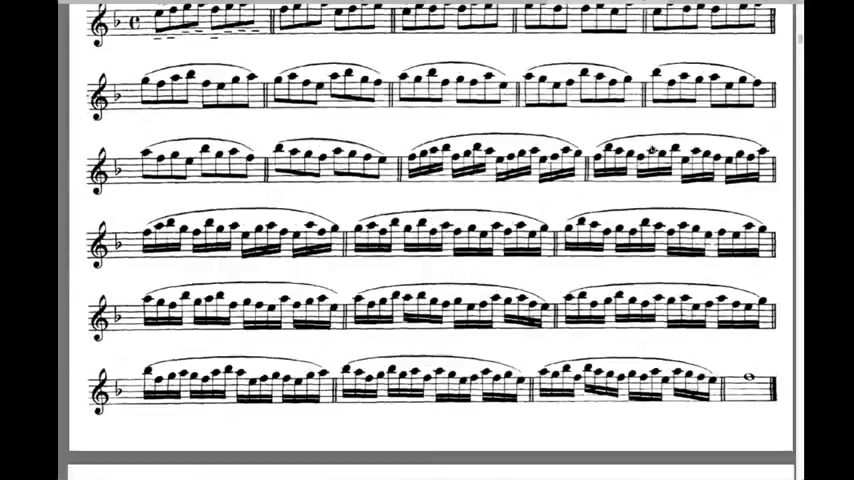
{"action": "scroll", "scroll_direction": "down", "scroll_amount": 3}
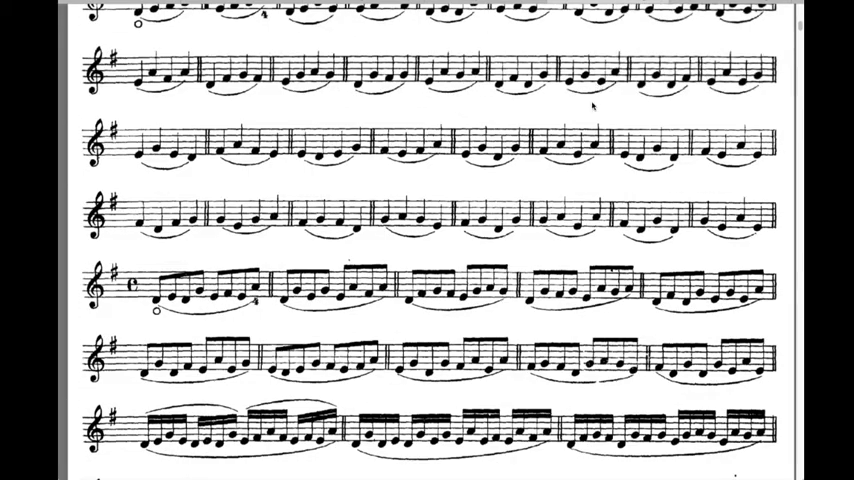
{"action": "right_click", "coordinate": [595, 107]}
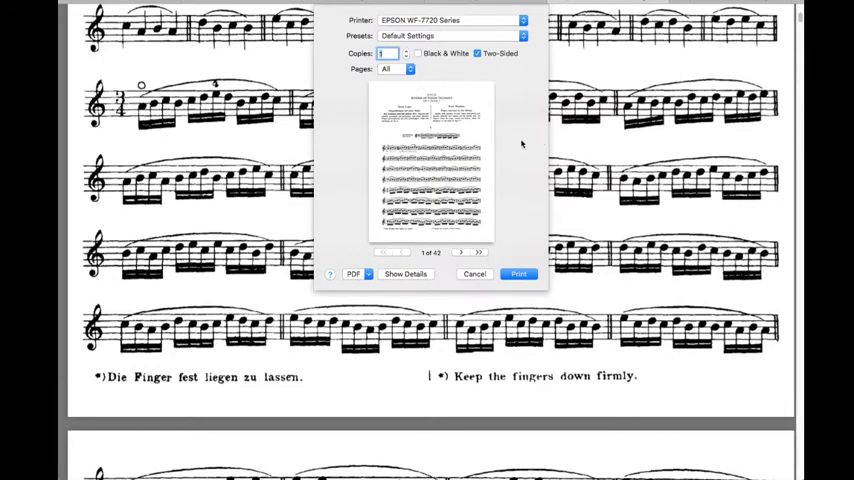
{"action": "mouse_move", "coordinate": [515, 108]}
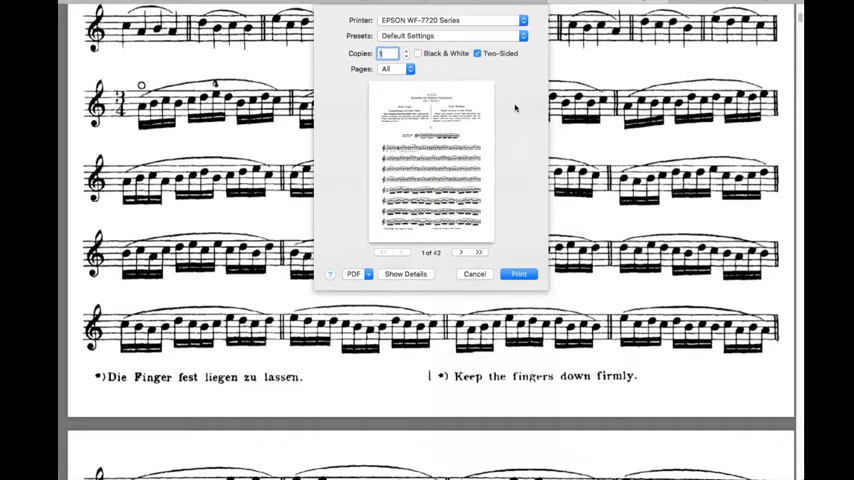
{"action": "mouse_move", "coordinate": [438, 245]}
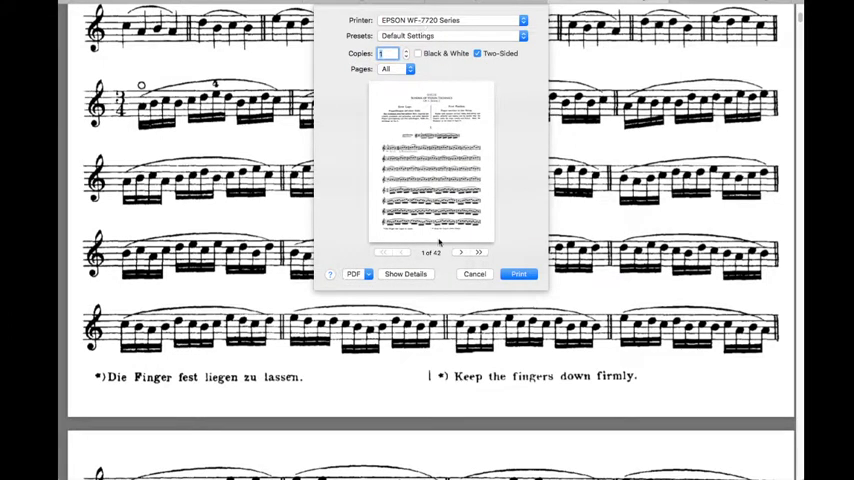
Review the print preview pages, then print all 42 pages two-sided on the EPSON WF-7720.
{"action": "left_click", "coordinate": [459, 252]}
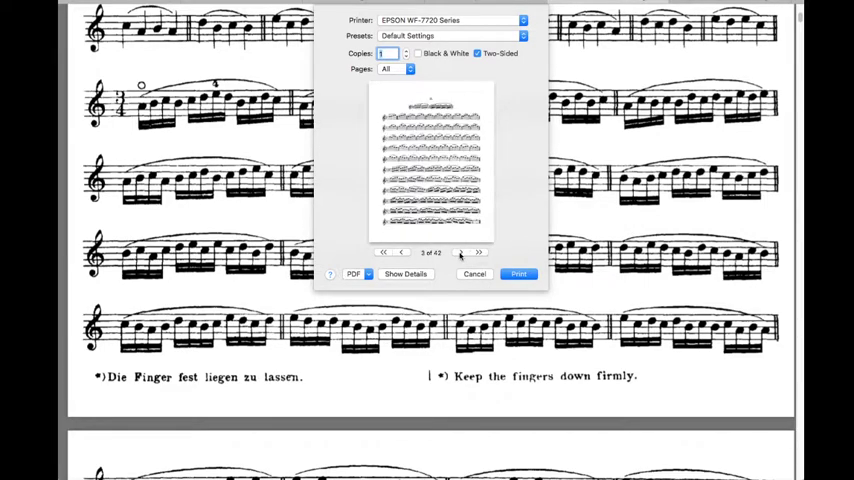
{"action": "left_click", "coordinate": [478, 252]}
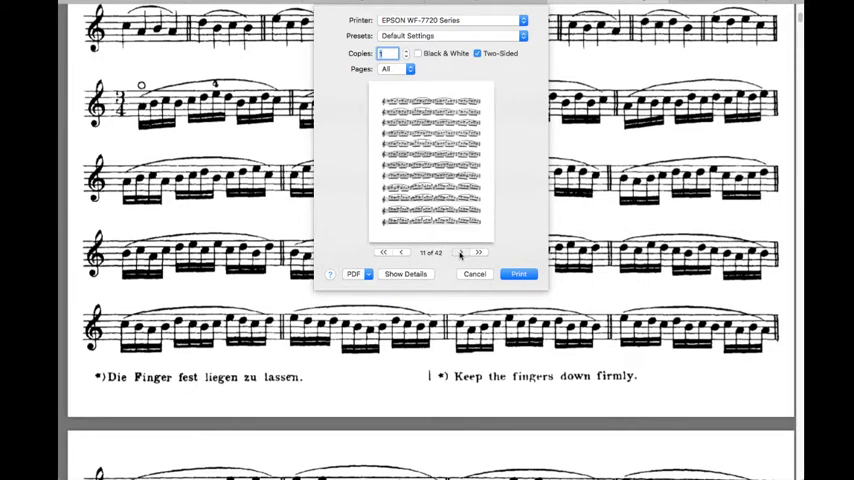
{"action": "left_click", "coordinate": [383, 252]}
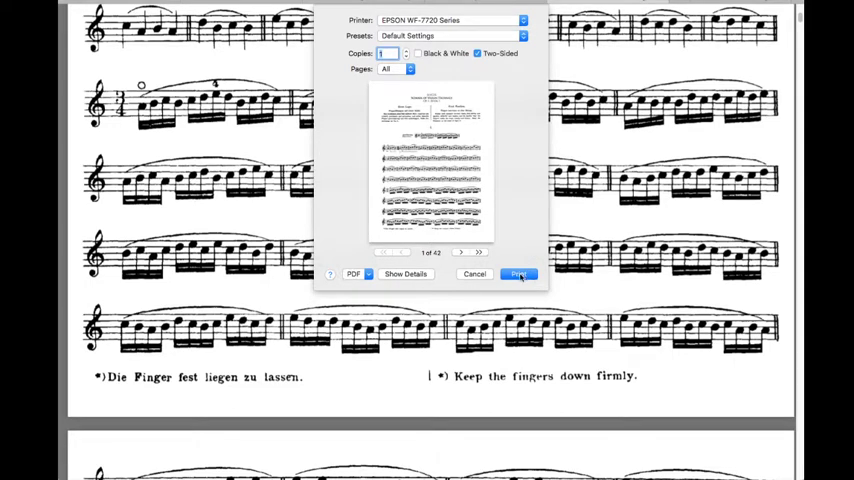
{"action": "left_click", "coordinate": [518, 274]}
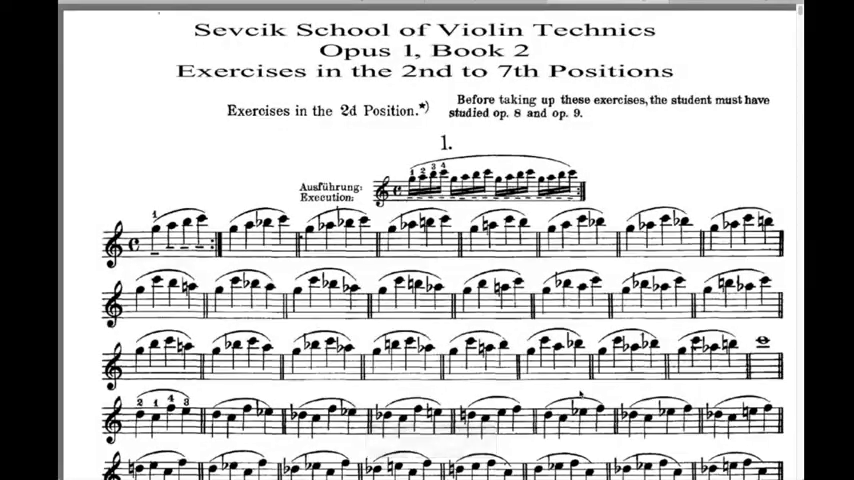
Scroll through the Opus 1, Book 2 exercise pages for the 2nd to 7th positions.
{"action": "scroll", "scroll_direction": "down", "scroll_amount": 3}
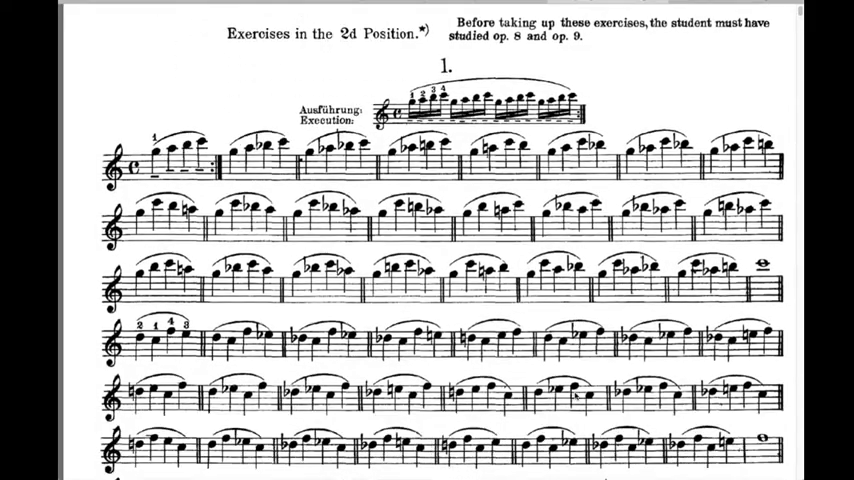
{"action": "scroll", "scroll_direction": "down", "scroll_amount": 3}
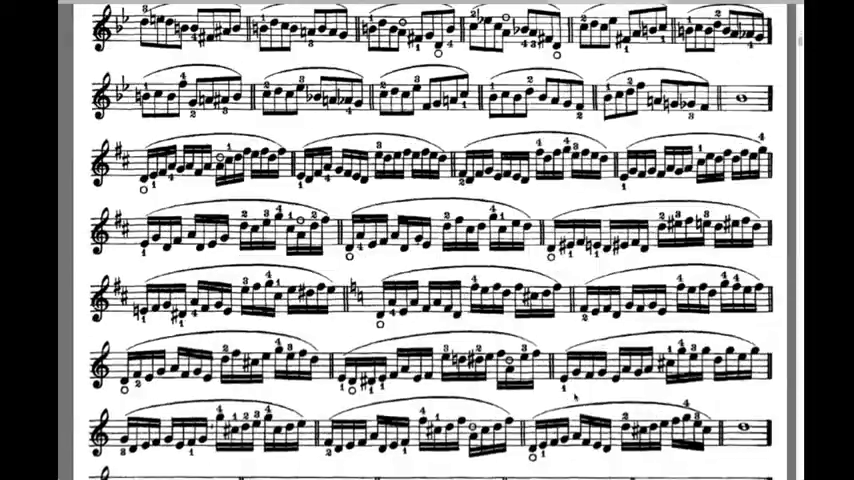
{"action": "scroll", "scroll_direction": "down", "scroll_amount": 3}
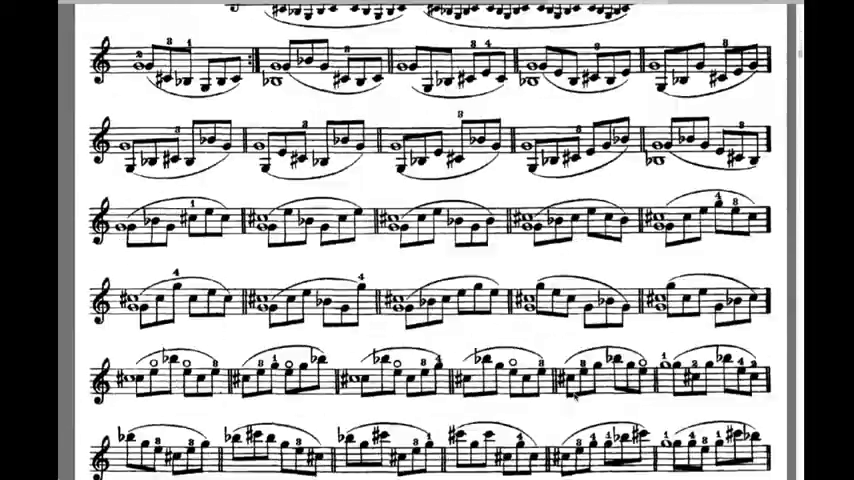
{"action": "scroll", "scroll_direction": "down", "scroll_amount": 3}
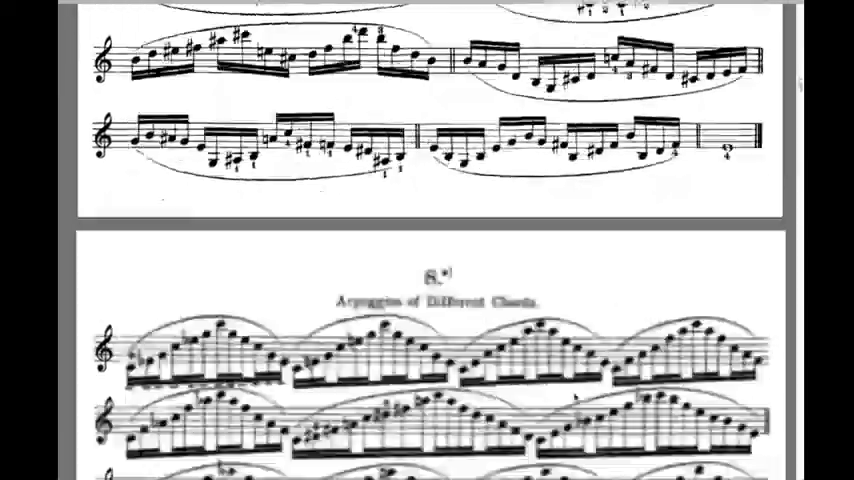
{"action": "scroll", "scroll_direction": "down", "scroll_amount": 3}
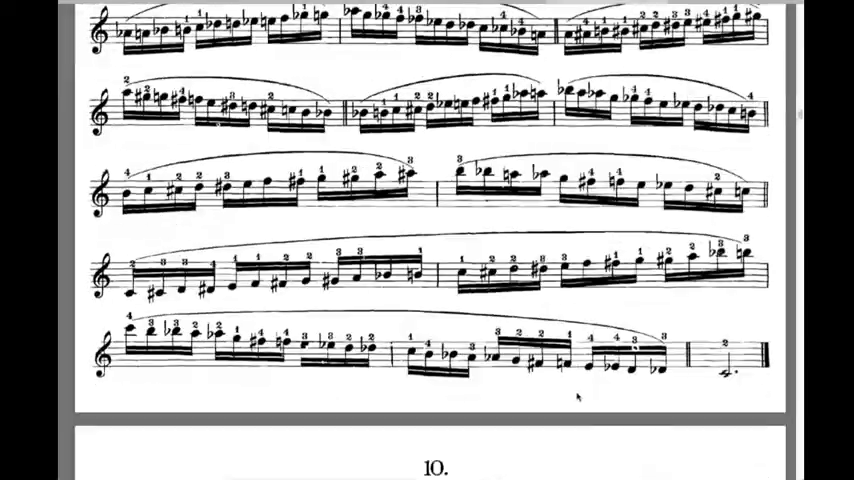
{"action": "scroll", "scroll_direction": "down", "scroll_amount": 3}
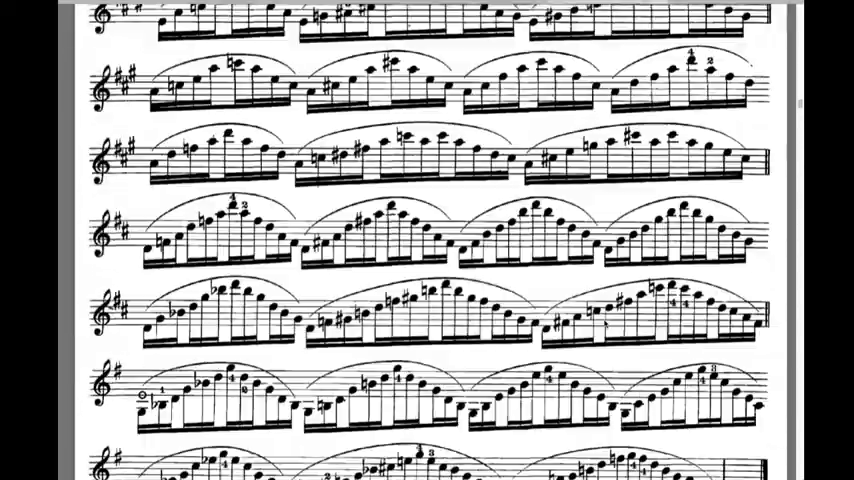
{"action": "scroll", "scroll_direction": "down", "scroll_amount": 3}
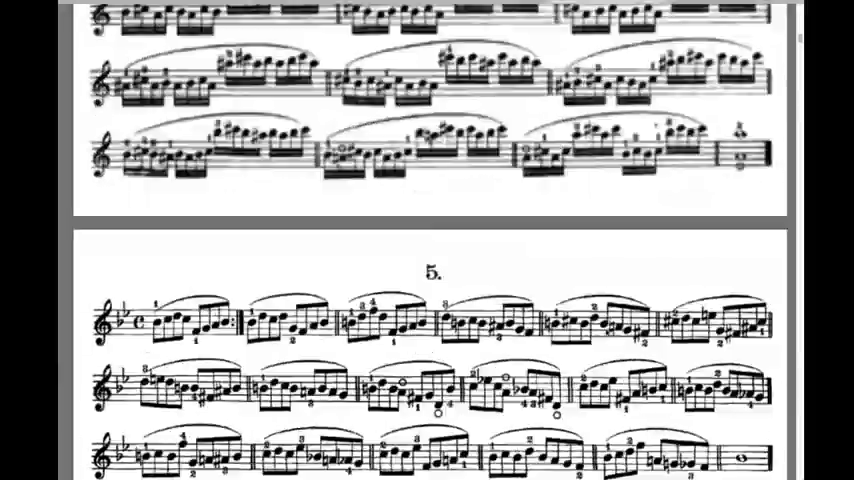
{"action": "scroll", "scroll_direction": "up", "scroll_amount": 3}
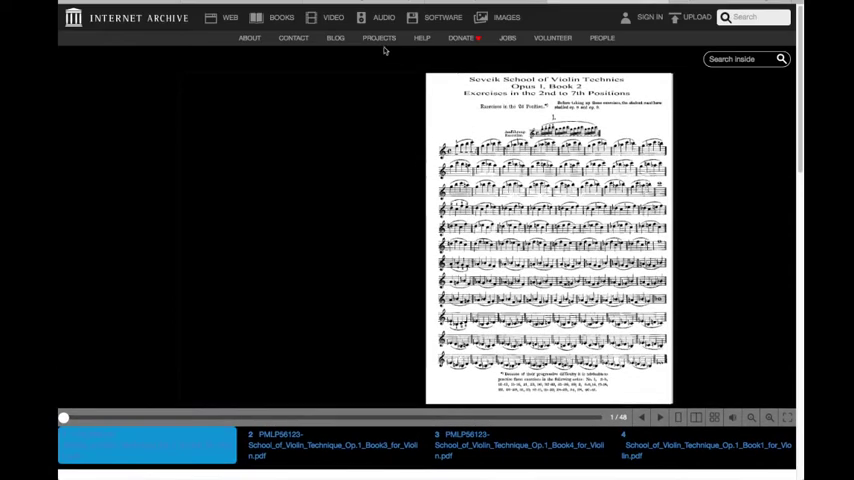
{"action": "mouse_move", "coordinate": [500, 57]}
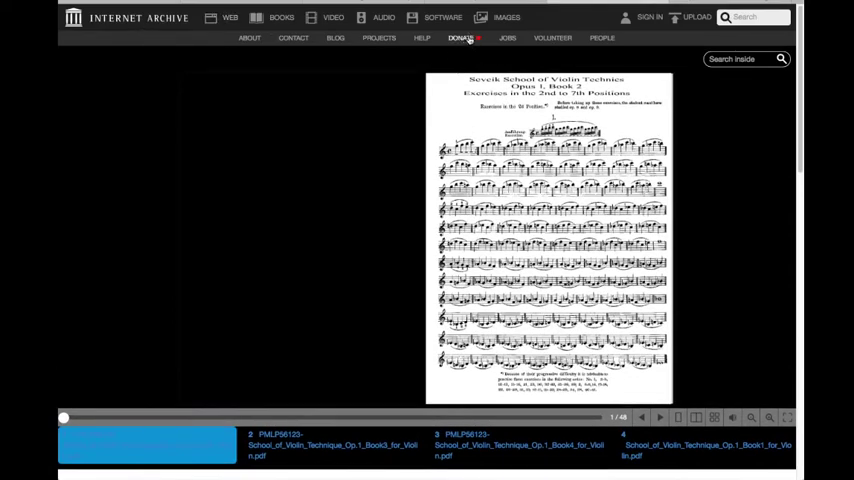
{"action": "mouse_move", "coordinate": [461, 38]}
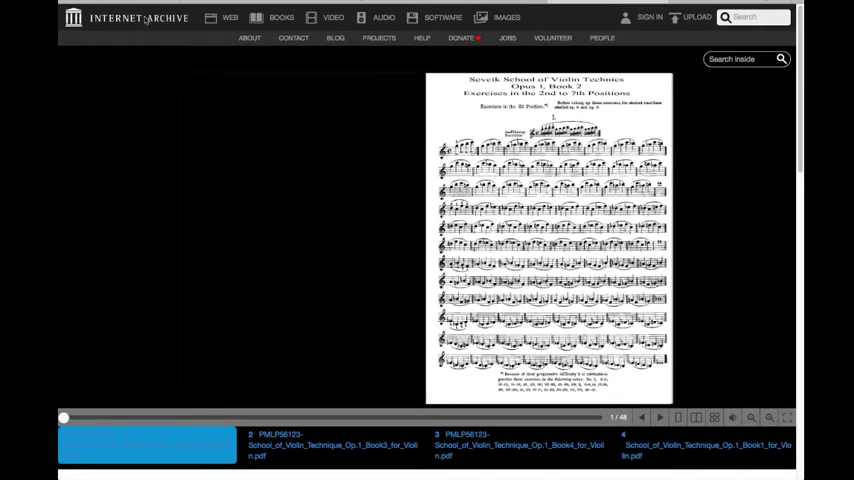
Click the Internet Archive logo to return to the Wayback Machine home page.
{"action": "left_click", "coordinate": [230, 17]}
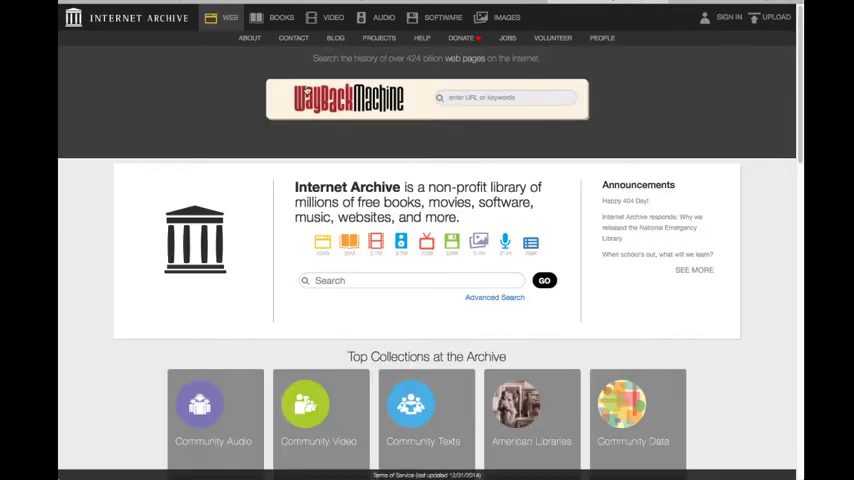